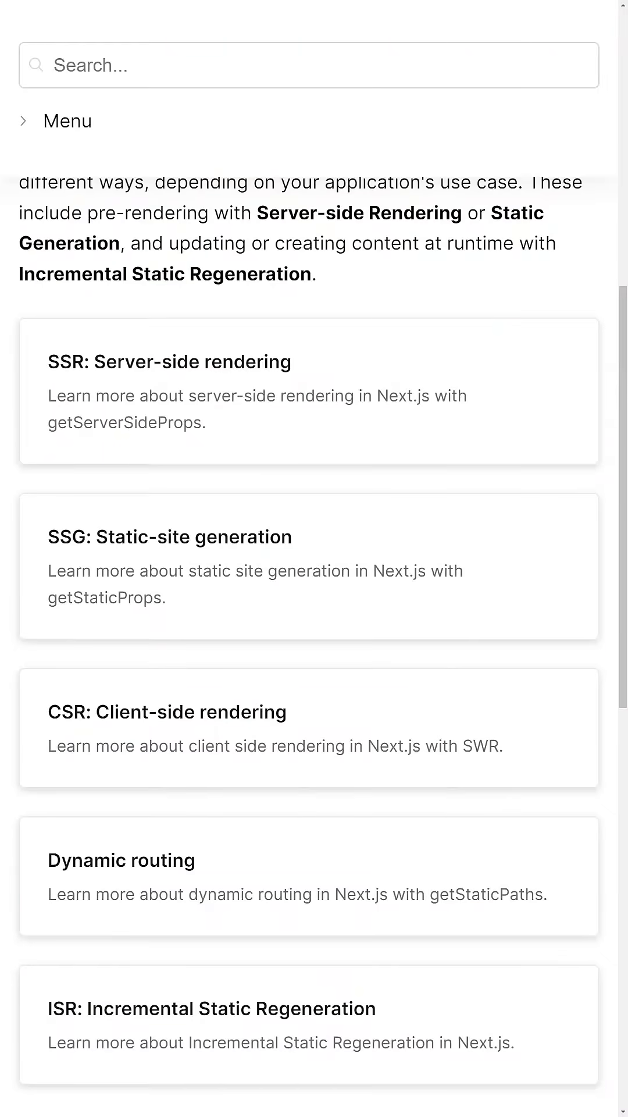
Open the getServerSideProps reference from the SSR rendering card and read through it
{"action": "left_click", "coordinate": [168, 362]}
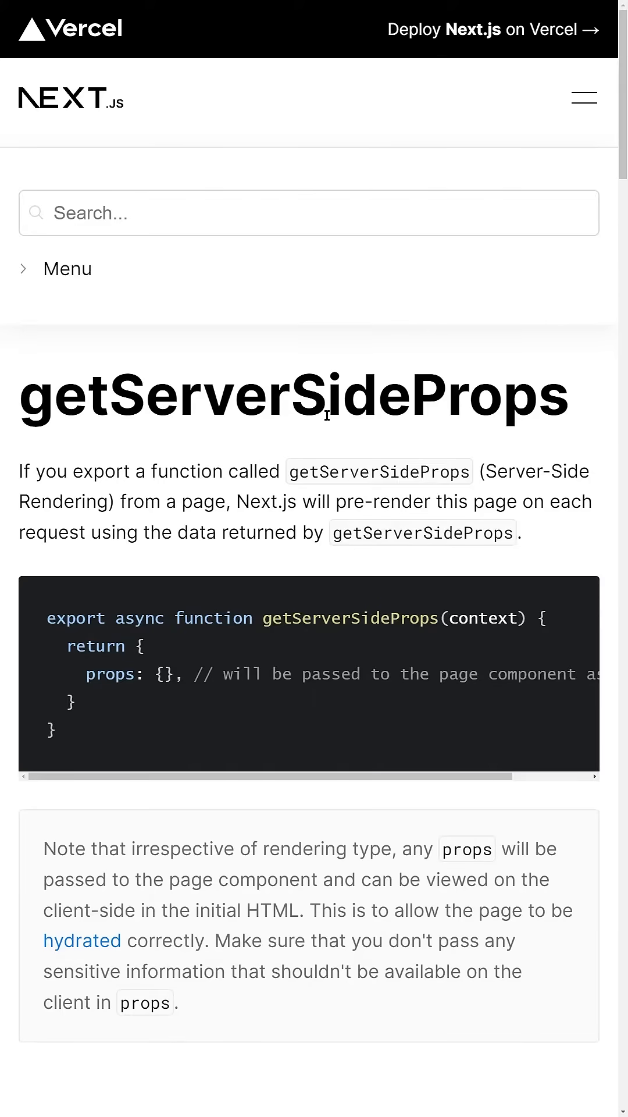
{"action": "scroll", "scroll_direction": "down", "scroll_amount": 3}
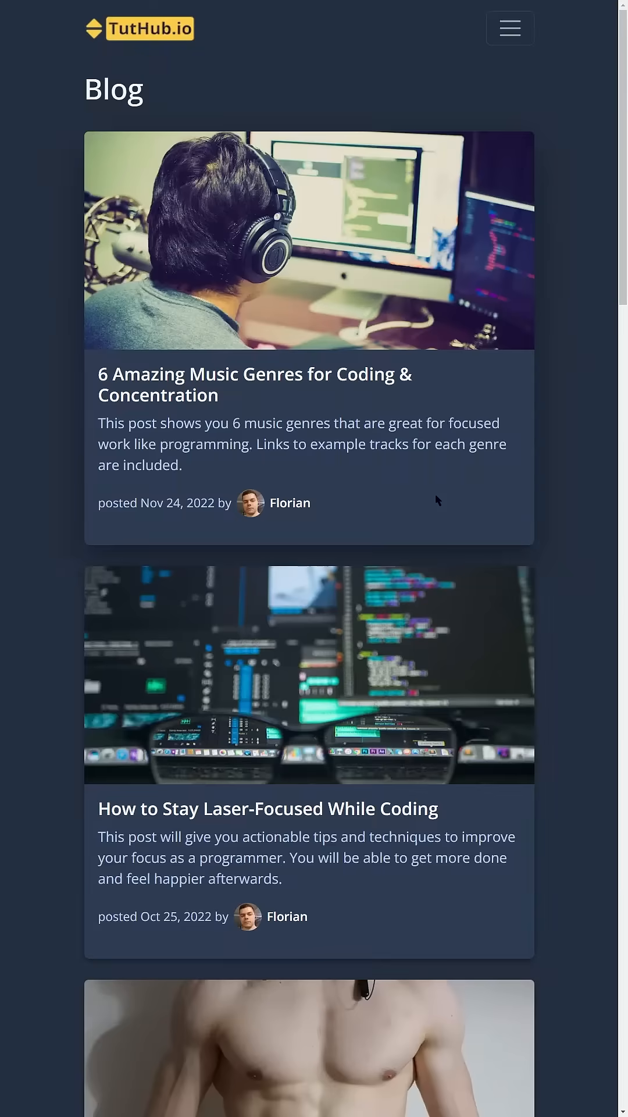
Read the '6 Amazing Music Genres for Coding & Concentration' post, then browse the API Routes docs
{"action": "left_click", "coordinate": [255, 384]}
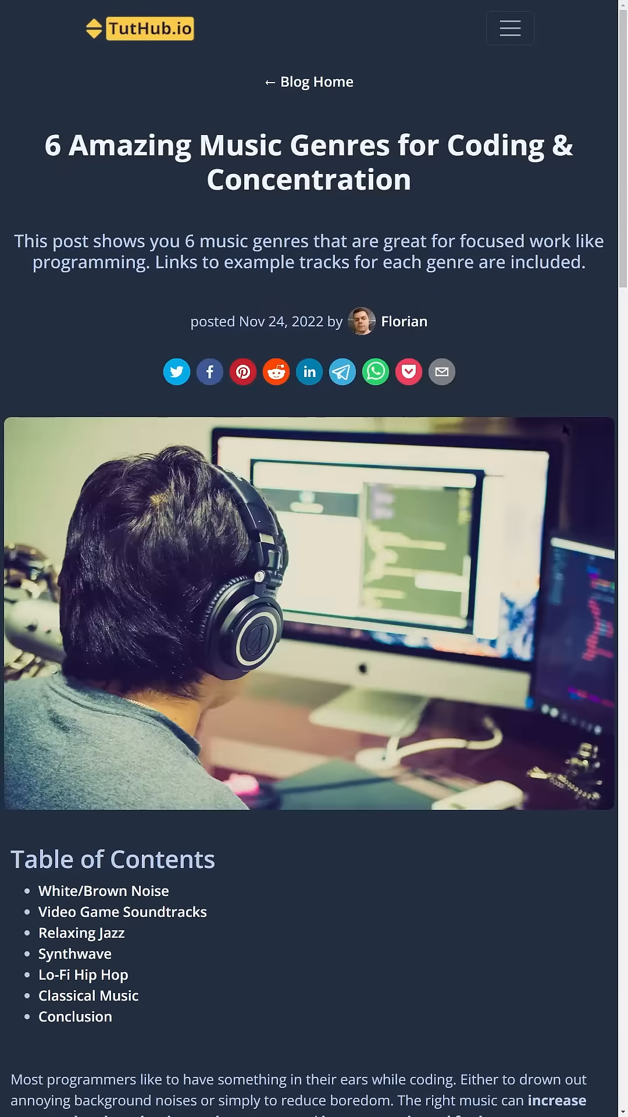
{"action": "scroll", "scroll_direction": "down", "scroll_amount": 3}
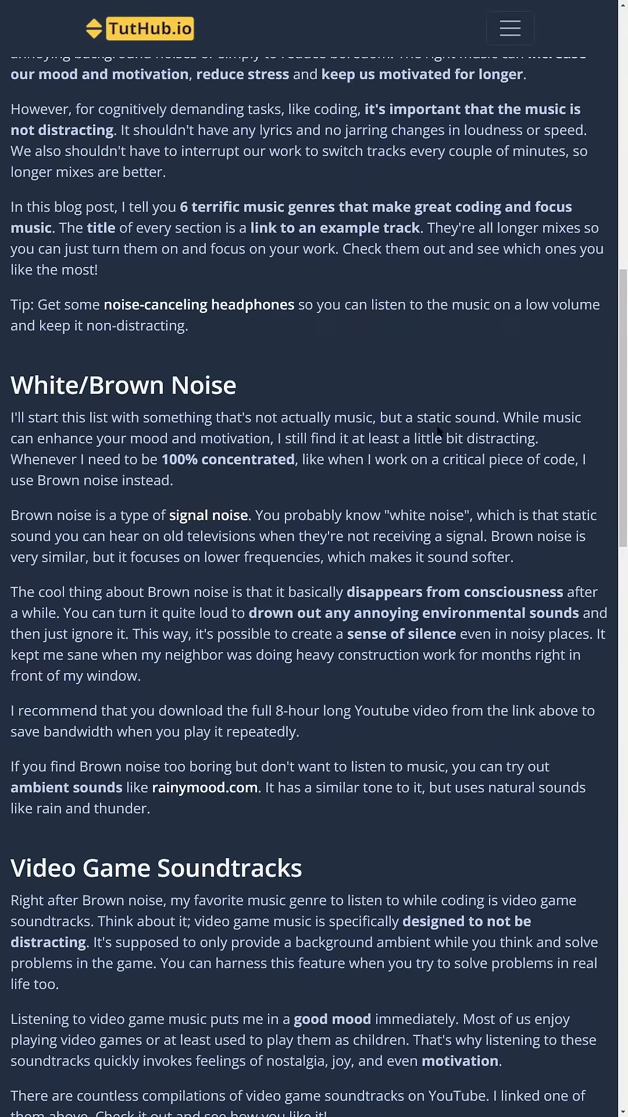
{"action": "left_click", "coordinate": [149, 28]}
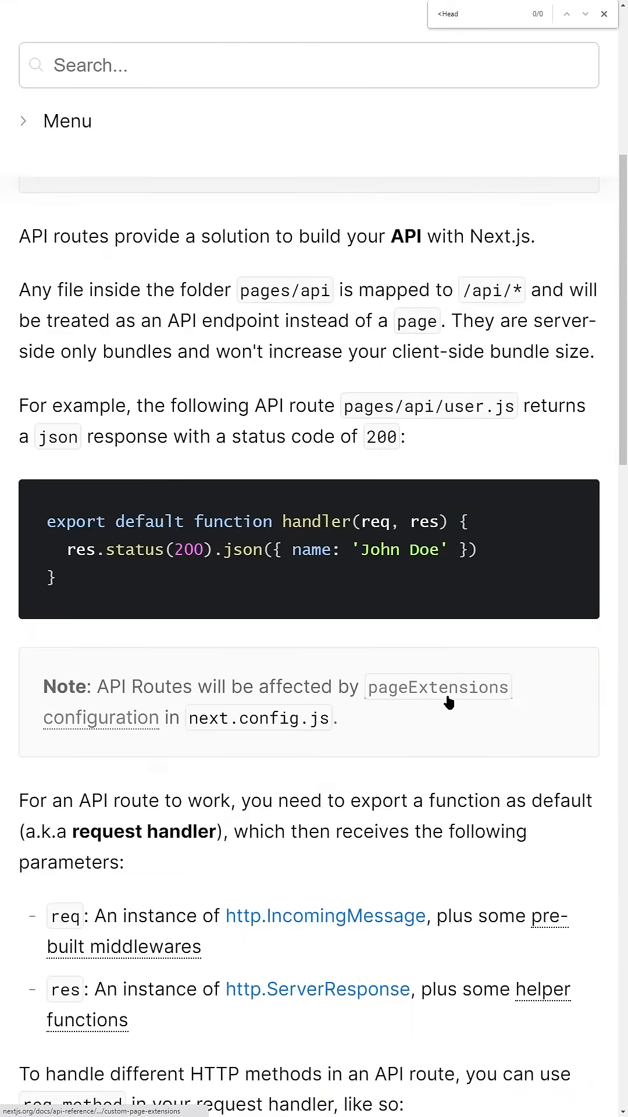
{"action": "scroll", "scroll_direction": "down", "scroll_amount": 3}
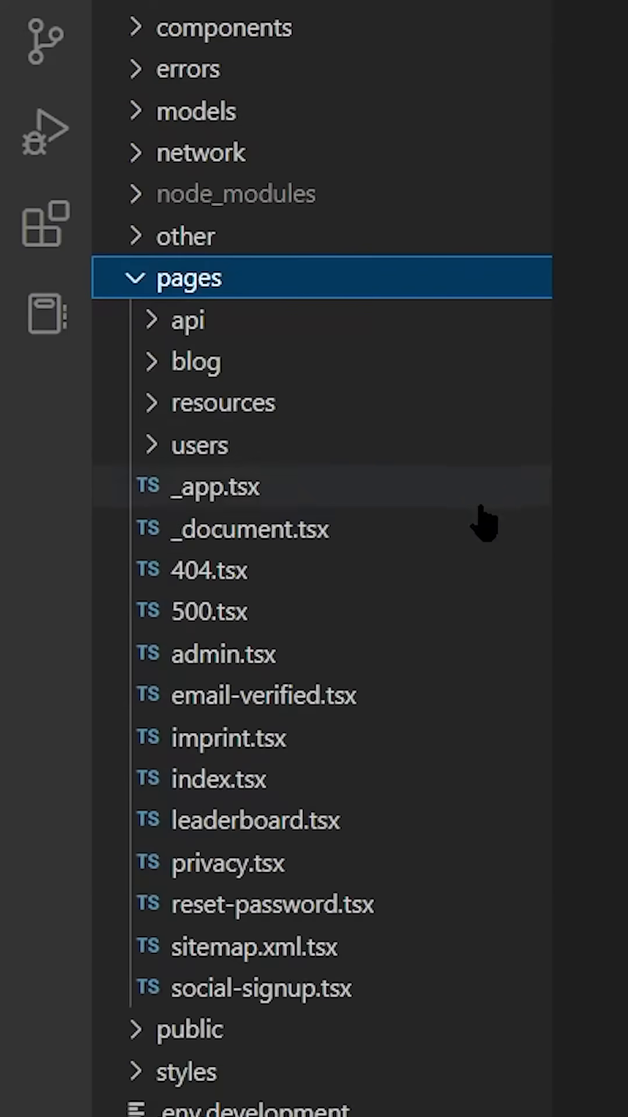
{"action": "mouse_move", "coordinate": [297, 922]}
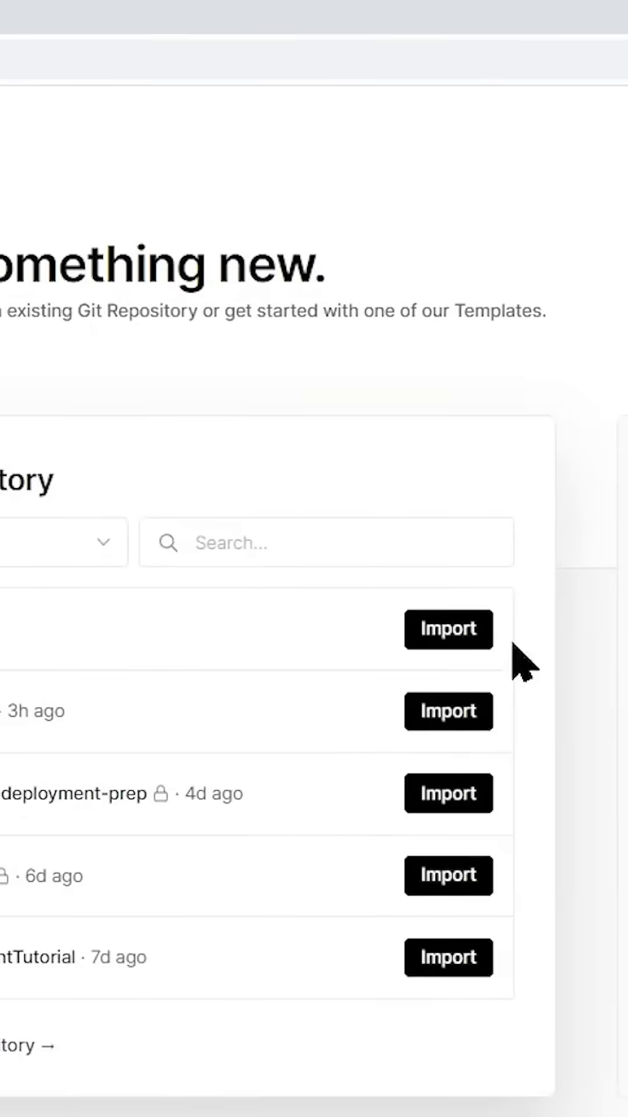
Import nextjs-gpt3 as a new project and expand its Environment Variables section
{"action": "left_click", "coordinate": [448, 628]}
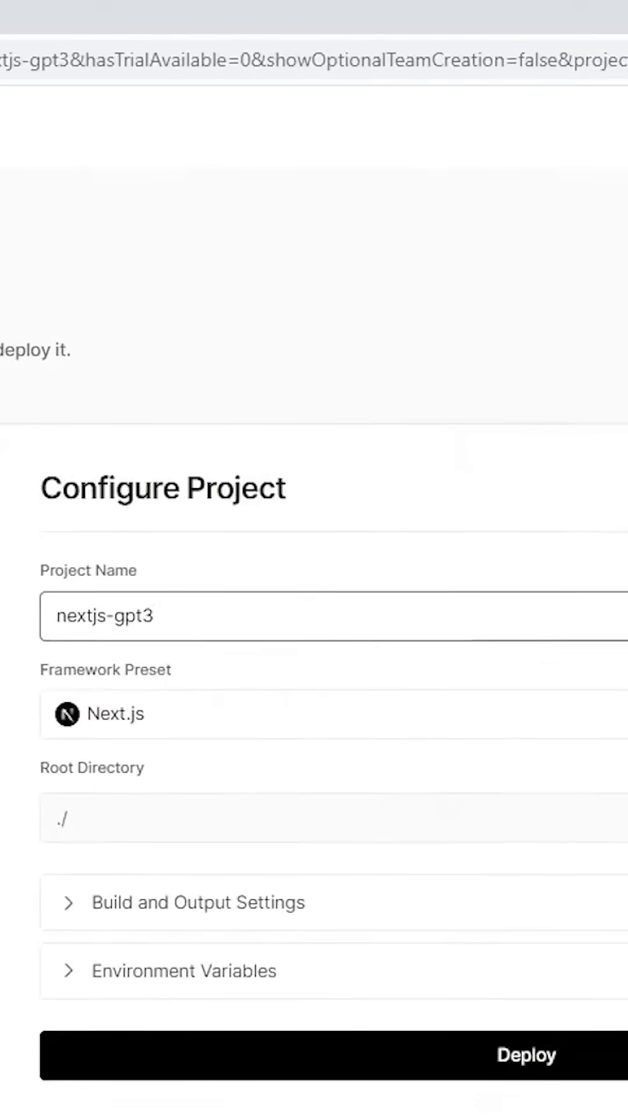
{"action": "mouse_move", "coordinate": [340, 738]}
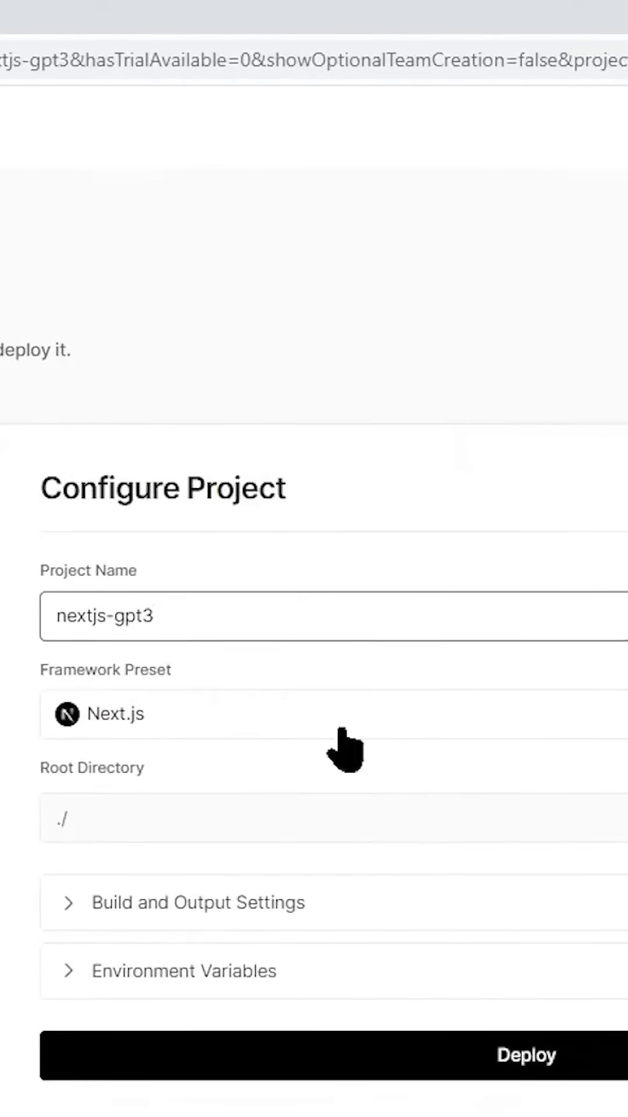
{"action": "left_click", "coordinate": [529, 1054]}
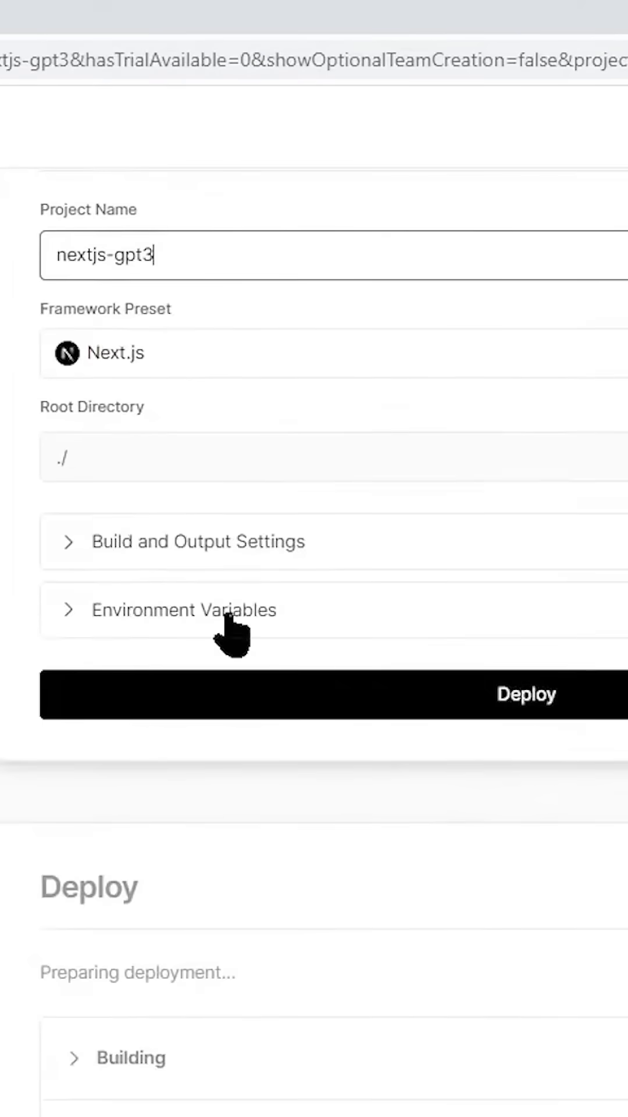
{"action": "left_click", "coordinate": [184, 609]}
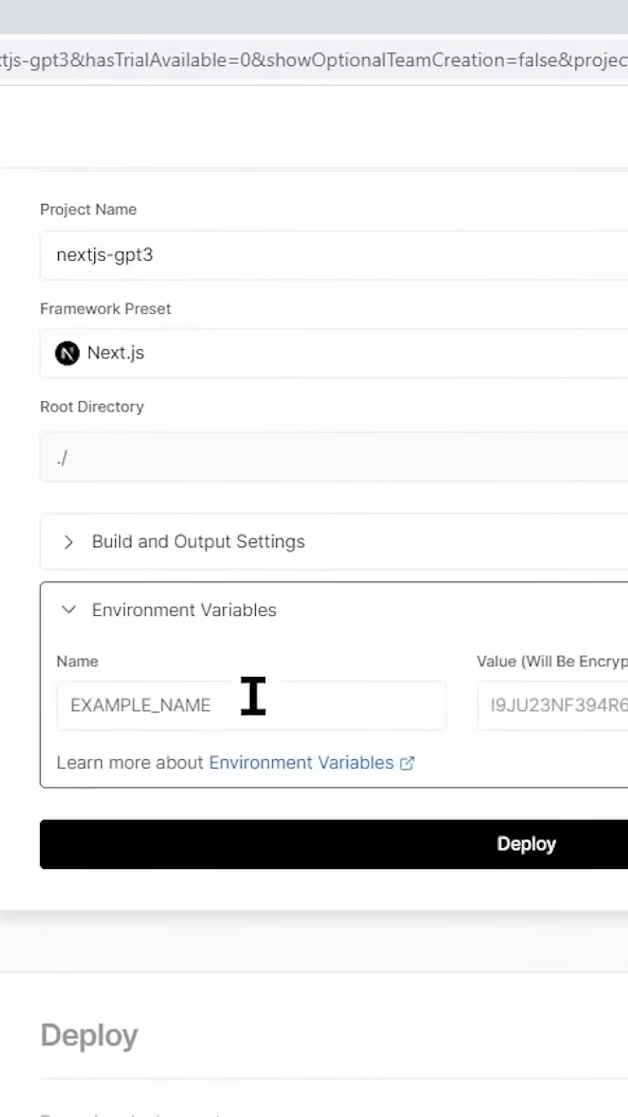